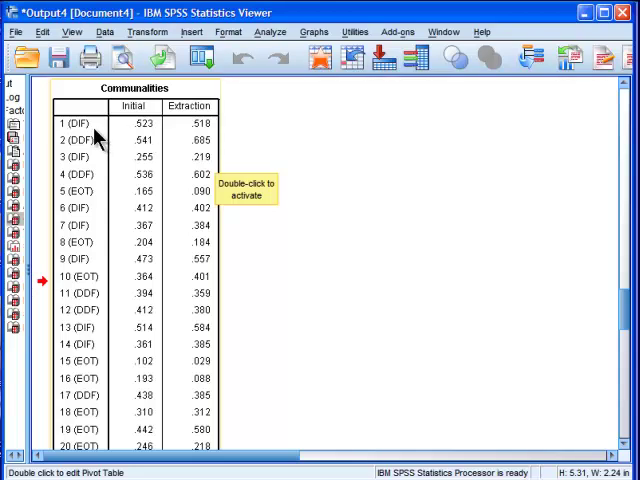
{"action": "mouse_move", "coordinate": [145, 425]}
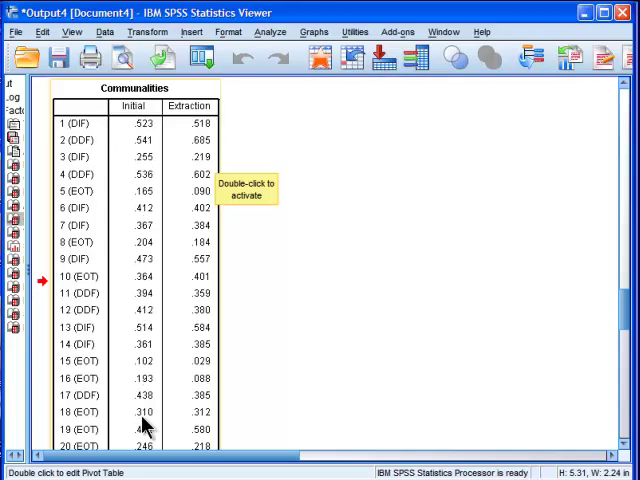
{"action": "mouse_move", "coordinate": [148, 135]}
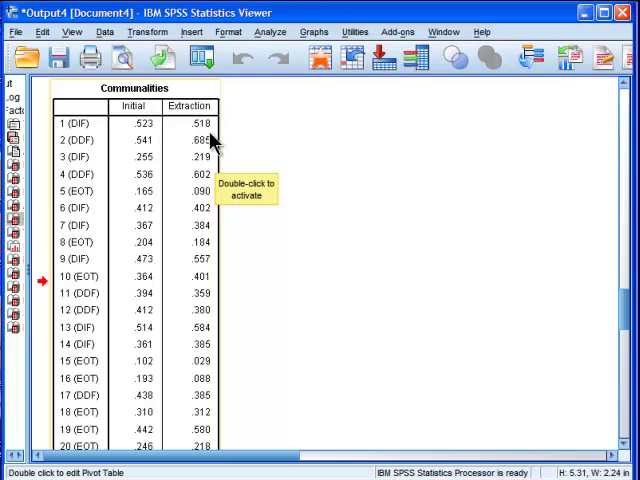
{"action": "mouse_move", "coordinate": [293, 143]}
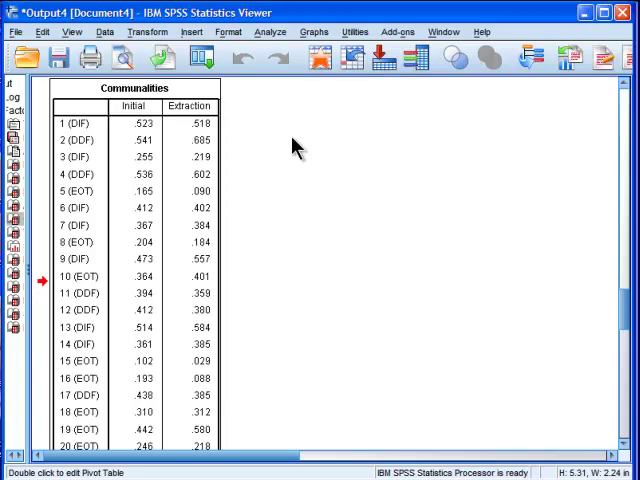
{"action": "mouse_move", "coordinate": [265, 162]}
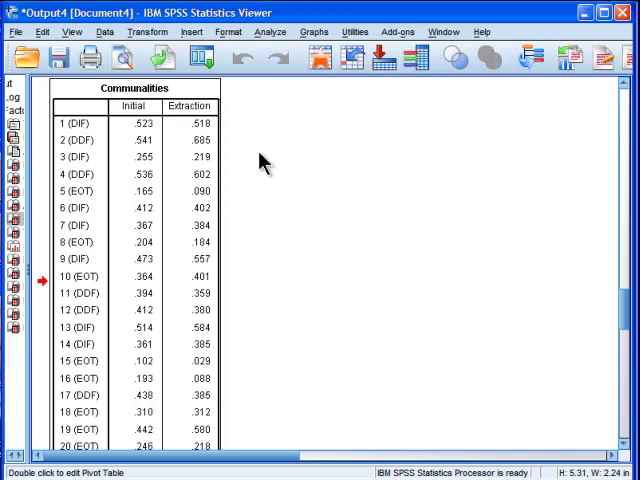
{"action": "mouse_move", "coordinate": [197, 197]}
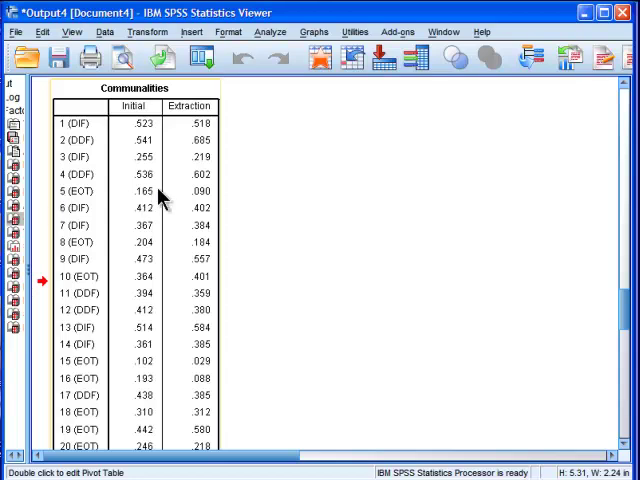
{"action": "mouse_move", "coordinate": [148, 205]}
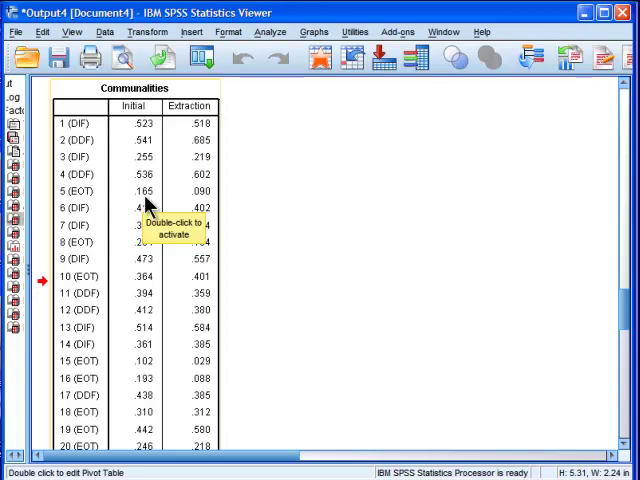
{"action": "mouse_move", "coordinate": [337, 237]}
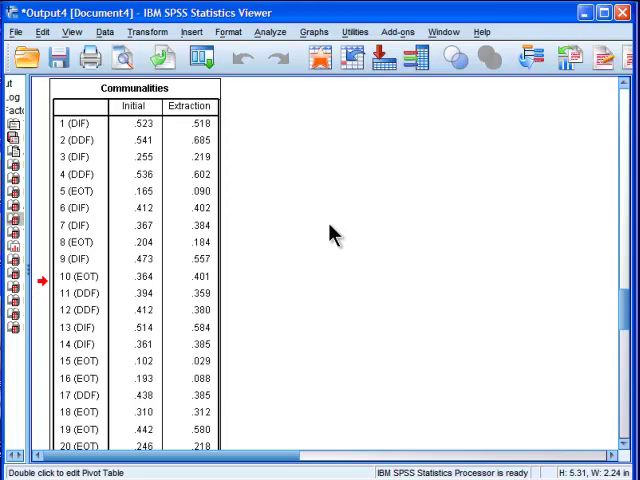
{"action": "mouse_move", "coordinate": [228, 168]}
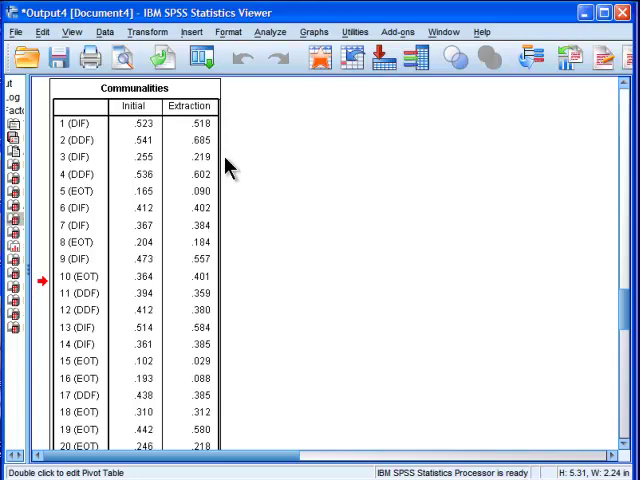
{"action": "mouse_move", "coordinate": [245, 170]}
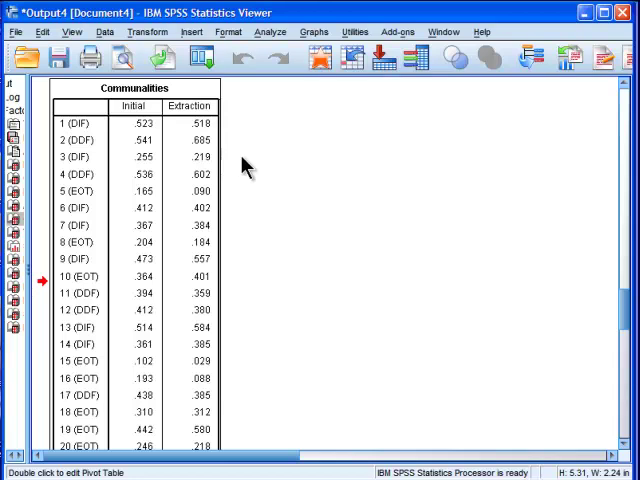
{"action": "mouse_move", "coordinate": [215, 140]}
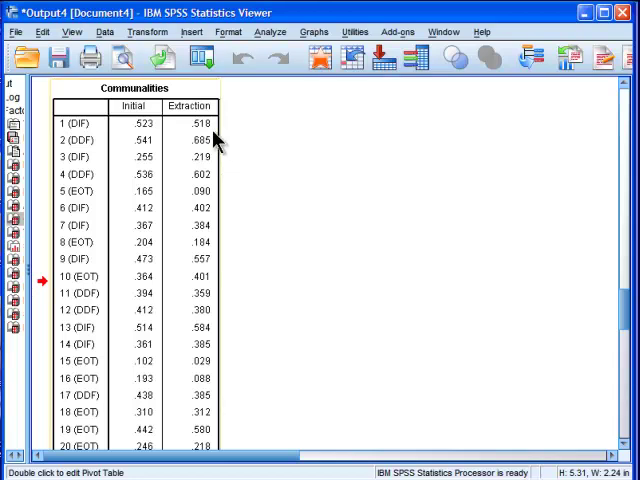
{"action": "mouse_move", "coordinate": [208, 110]}
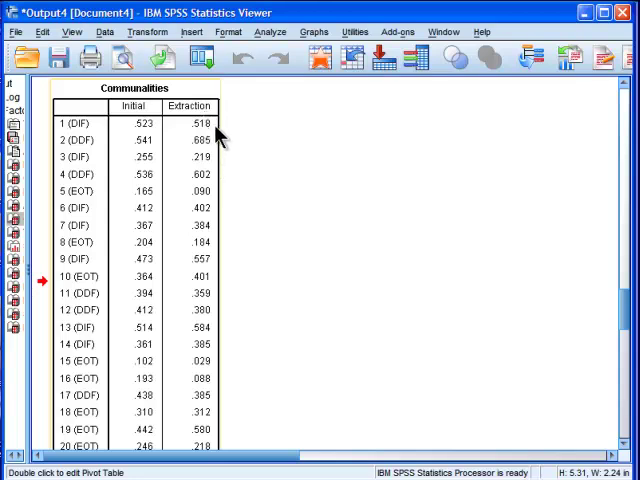
{"action": "mouse_move", "coordinate": [470, 330]}
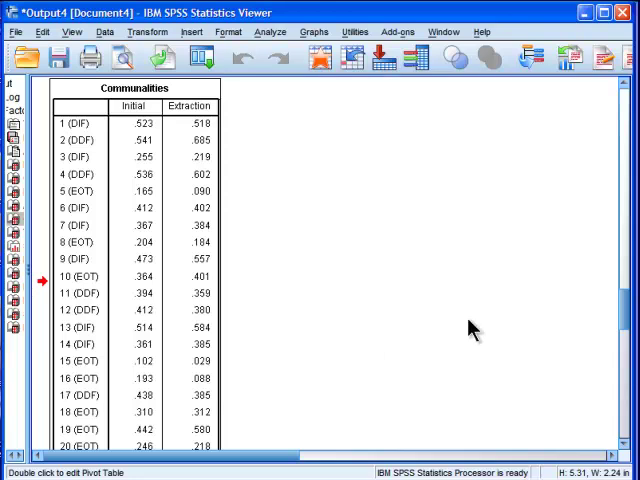
{"action": "scroll", "scroll_direction": "down", "scroll_amount": 3}
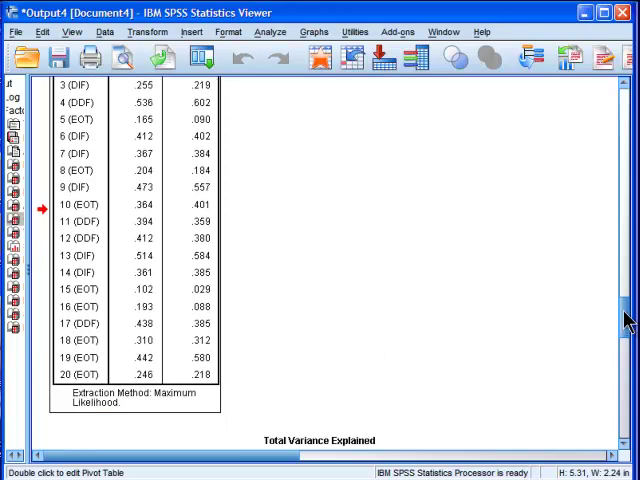
{"action": "scroll", "scroll_direction": "up", "scroll_amount": 3}
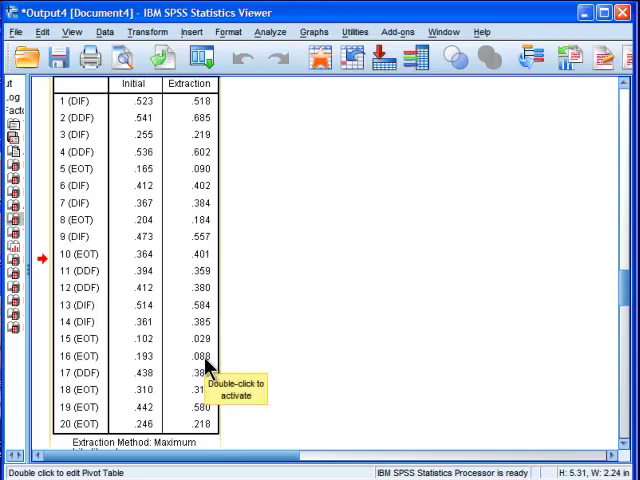
{"action": "mouse_move", "coordinate": [222, 288]}
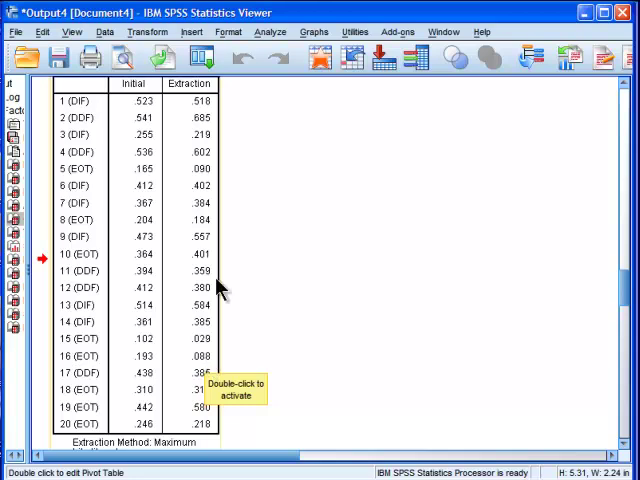
{"action": "mouse_move", "coordinate": [227, 342]}
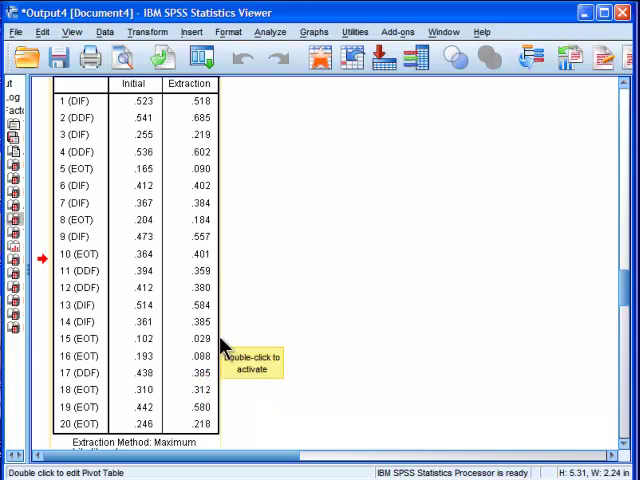
{"action": "mouse_move", "coordinate": [211, 172]}
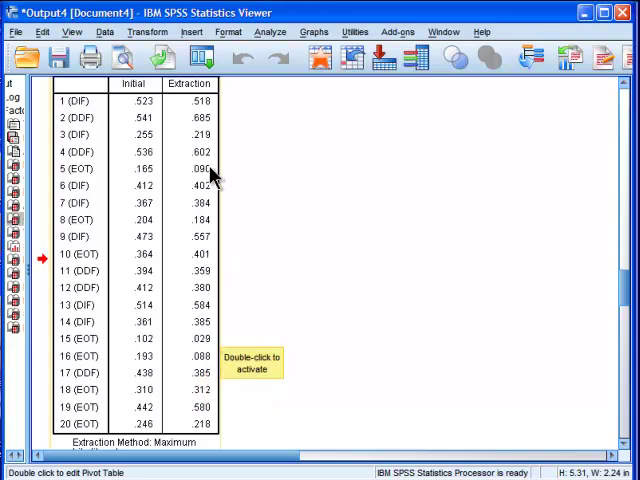
{"action": "mouse_move", "coordinate": [245, 302]}
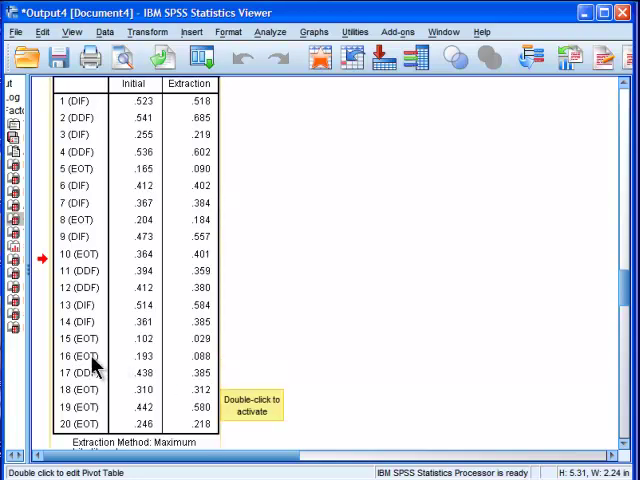
{"action": "mouse_move", "coordinate": [90, 188]}
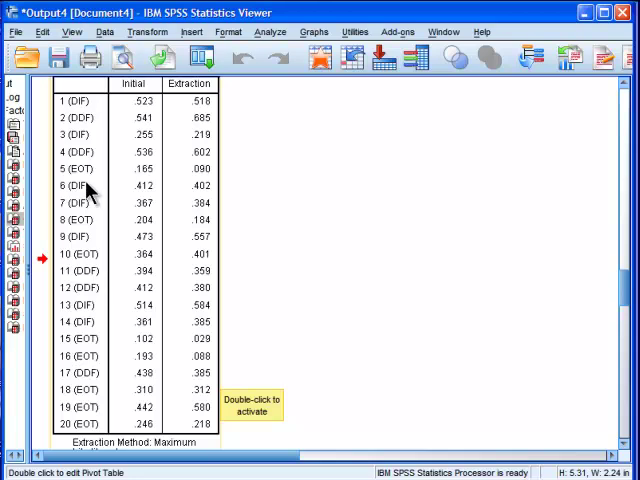
{"action": "mouse_move", "coordinate": [310, 240]}
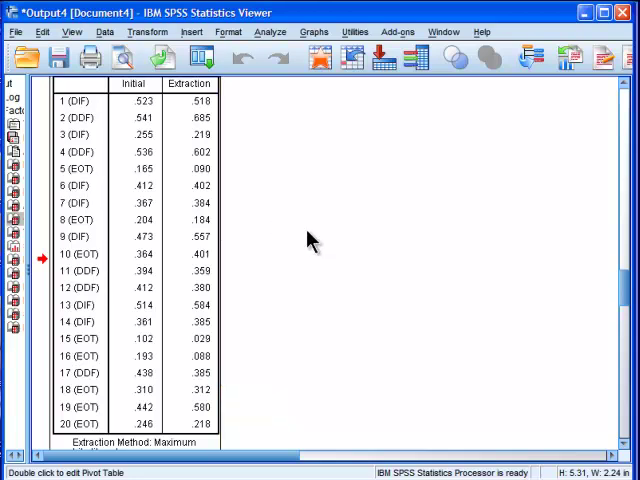
{"action": "mouse_move", "coordinate": [95, 128]}
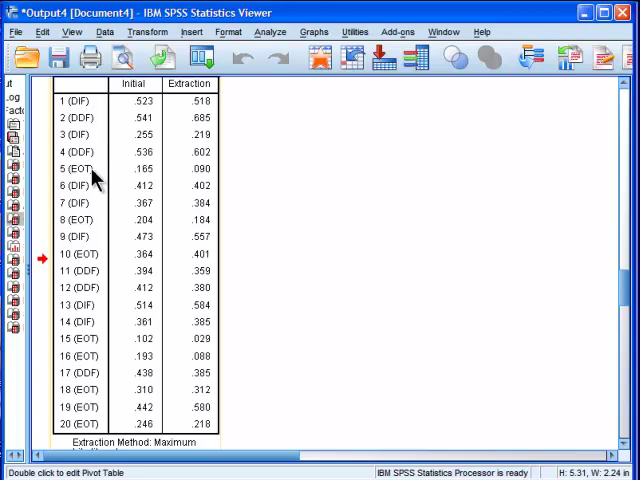
{"action": "mouse_move", "coordinate": [95, 180]}
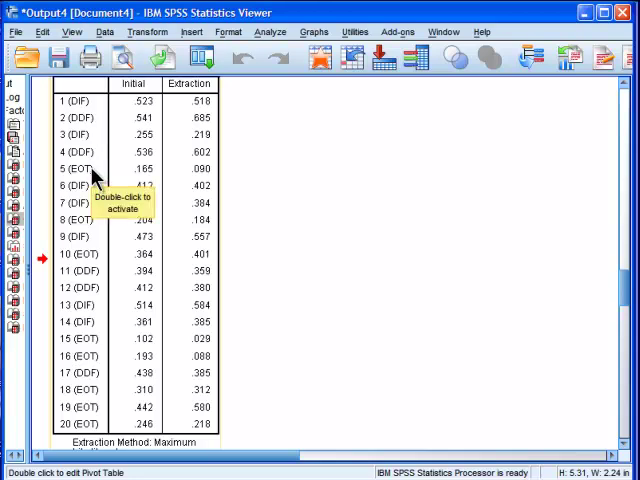
{"action": "mouse_move", "coordinate": [143, 403]}
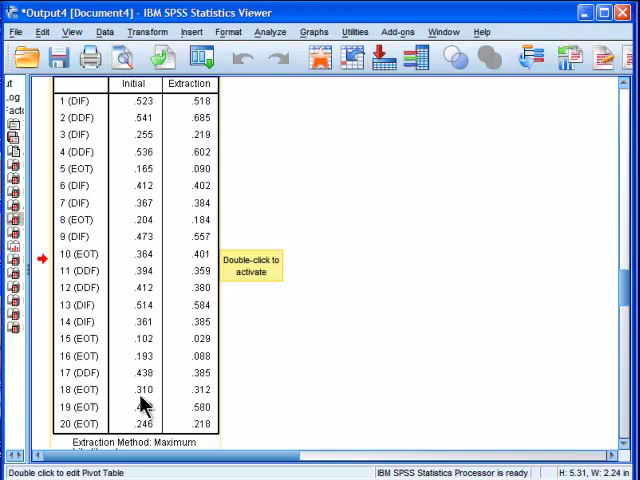
{"action": "mouse_move", "coordinate": [230, 335]}
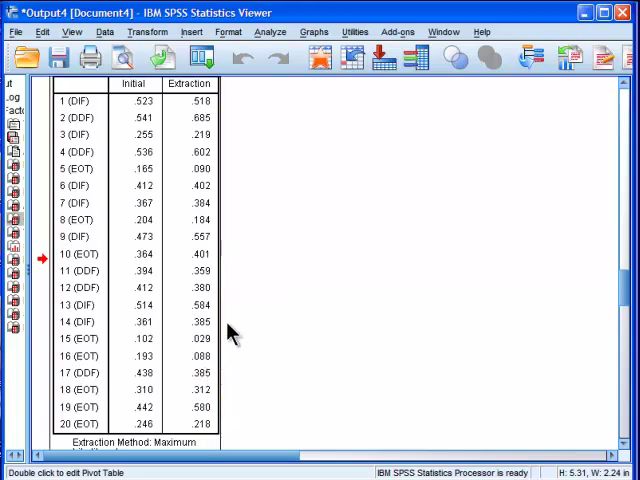
{"action": "mouse_move", "coordinate": [266, 207]}
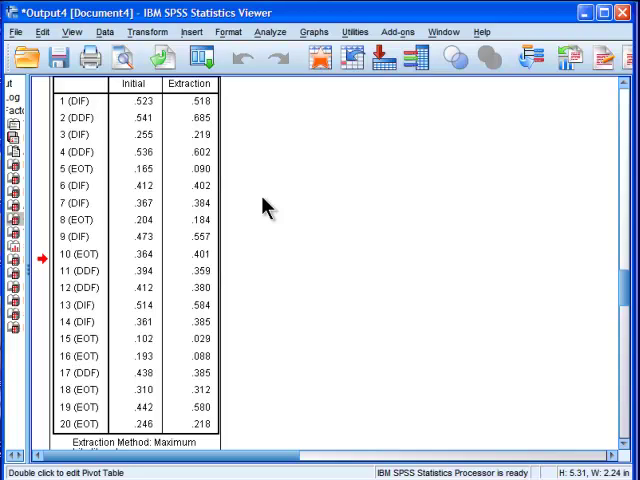
{"action": "mouse_move", "coordinate": [280, 227]}
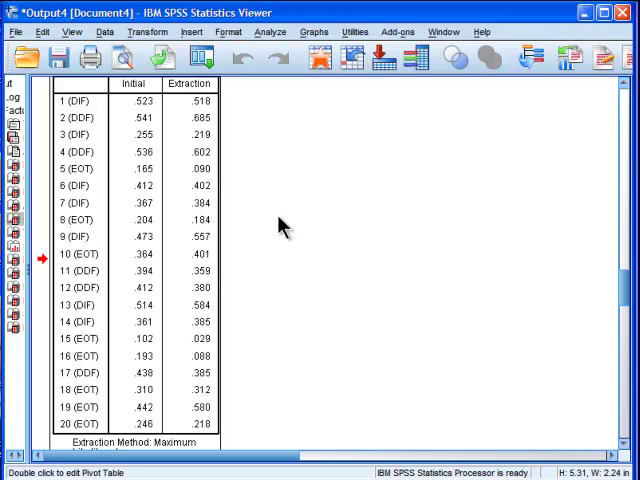
{"action": "mouse_move", "coordinate": [398, 258]}
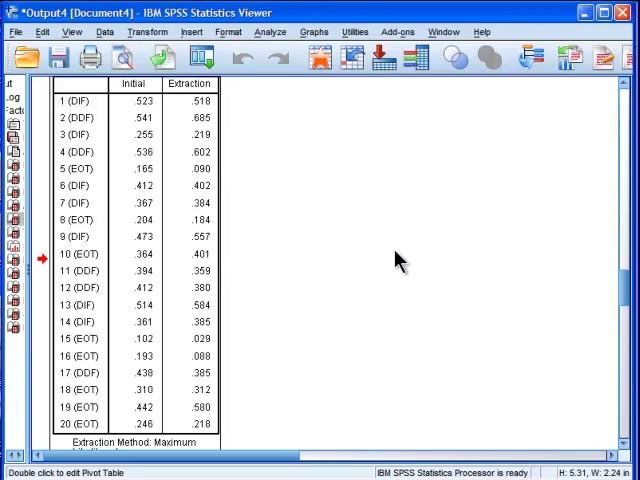
{"action": "mouse_move", "coordinate": [522, 345]}
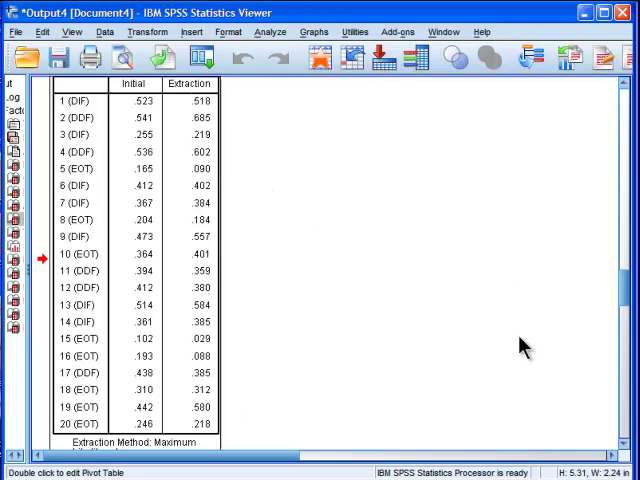
{"action": "scroll", "scroll_direction": "down", "scroll_amount": 3}
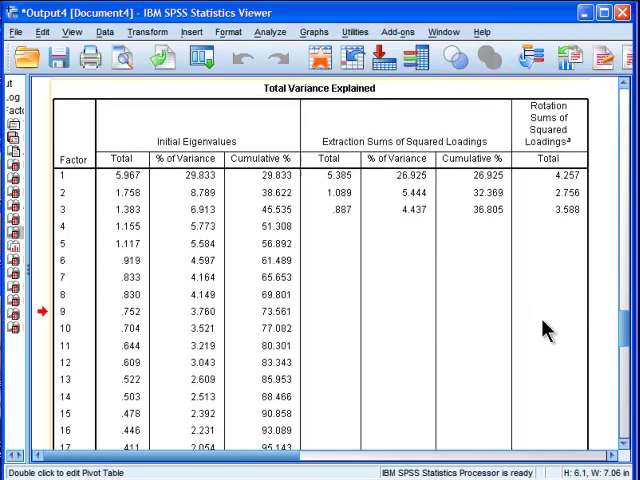
{"action": "mouse_move", "coordinate": [443, 168]}
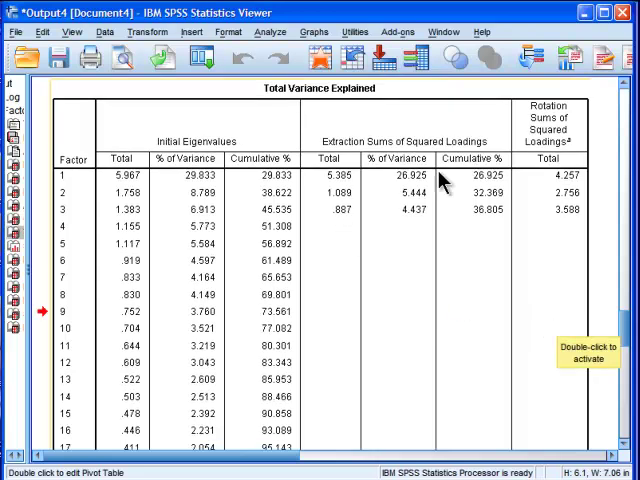
{"action": "mouse_move", "coordinate": [475, 197]}
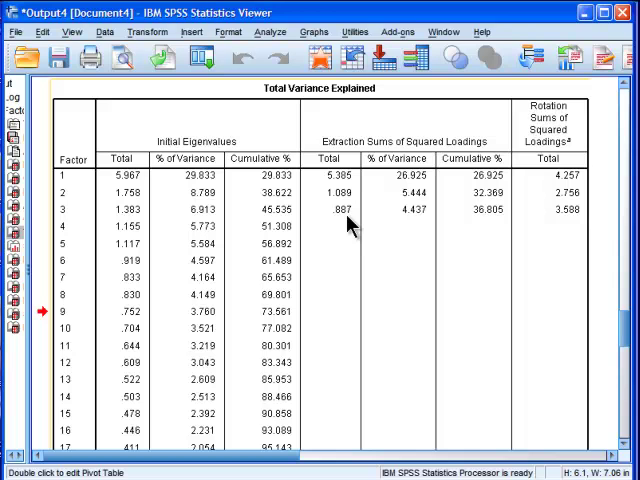
{"action": "mouse_move", "coordinate": [350, 225]}
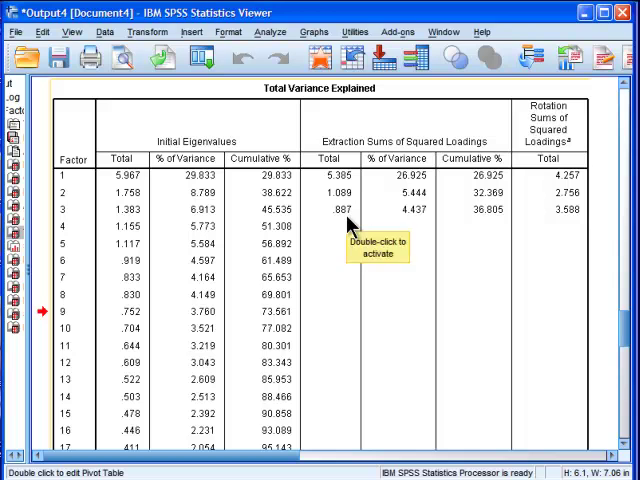
{"action": "mouse_move", "coordinate": [583, 218]}
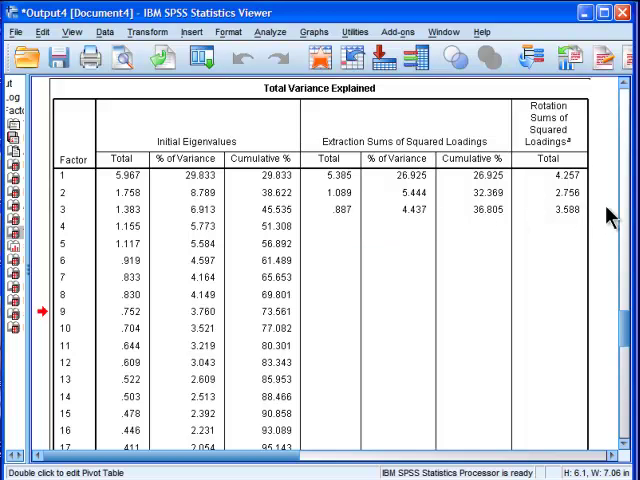
{"action": "mouse_move", "coordinate": [500, 193]}
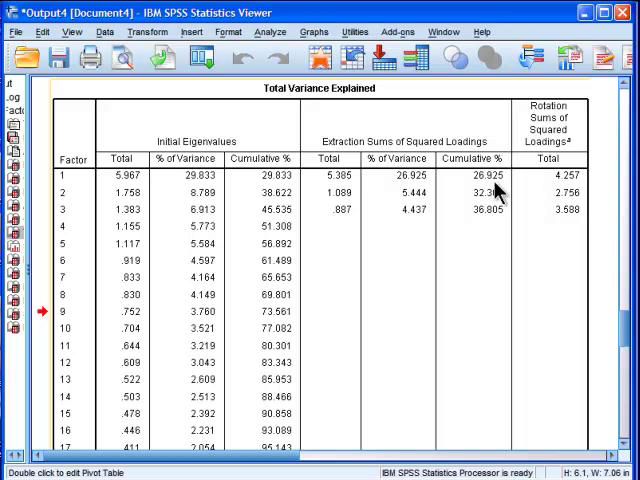
{"action": "mouse_move", "coordinate": [420, 180]}
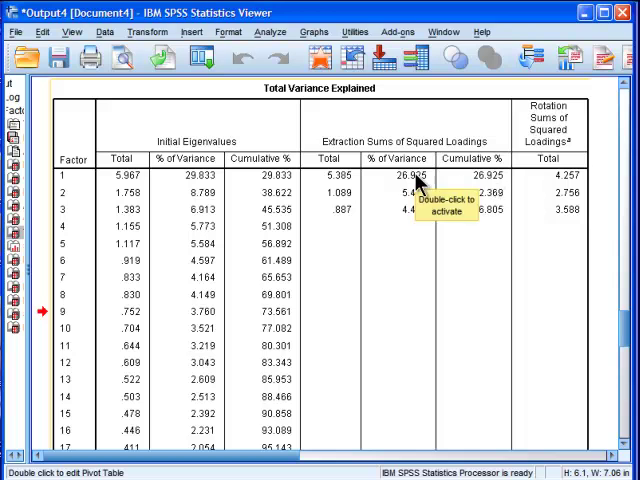
{"action": "mouse_move", "coordinate": [410, 218]}
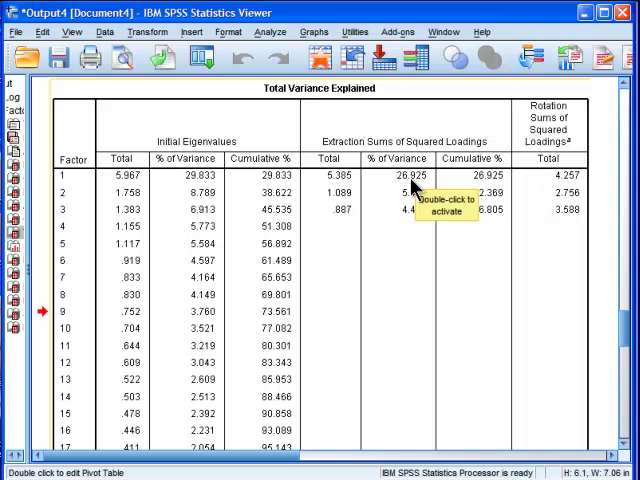
{"action": "mouse_move", "coordinate": [568, 308]}
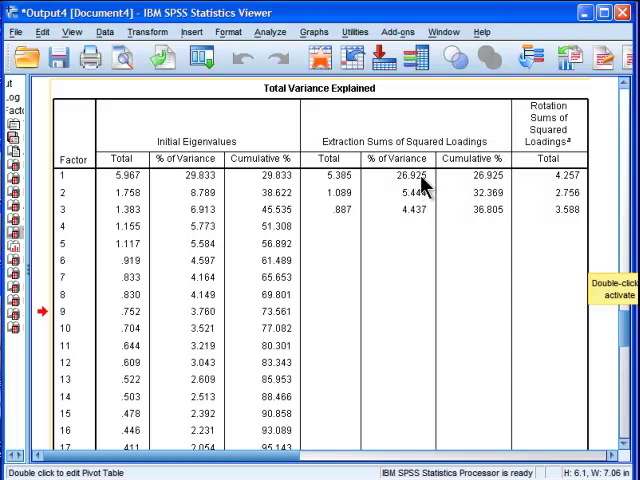
{"action": "mouse_move", "coordinate": [420, 200]}
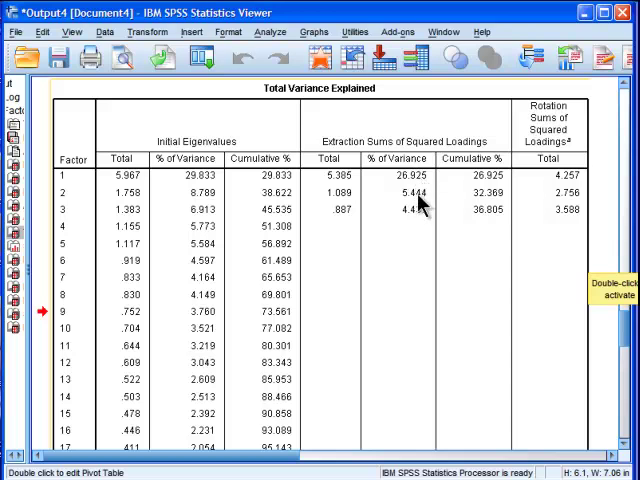
{"action": "mouse_move", "coordinate": [418, 220]}
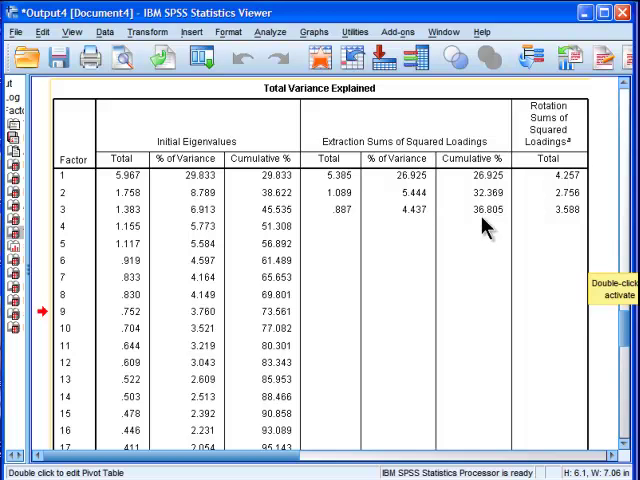
{"action": "mouse_move", "coordinate": [498, 222]}
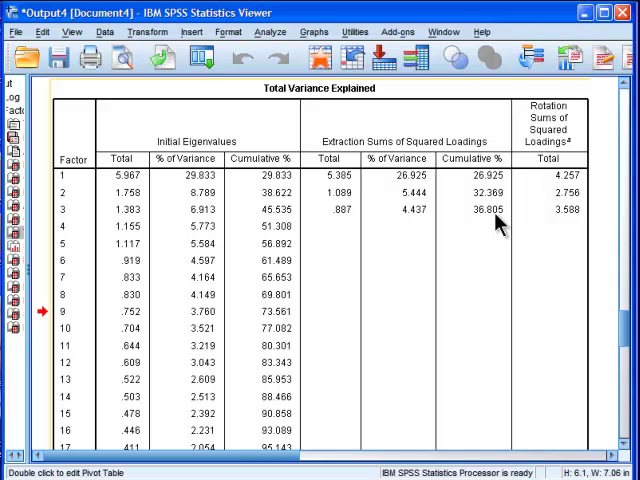
{"action": "mouse_move", "coordinate": [500, 222]}
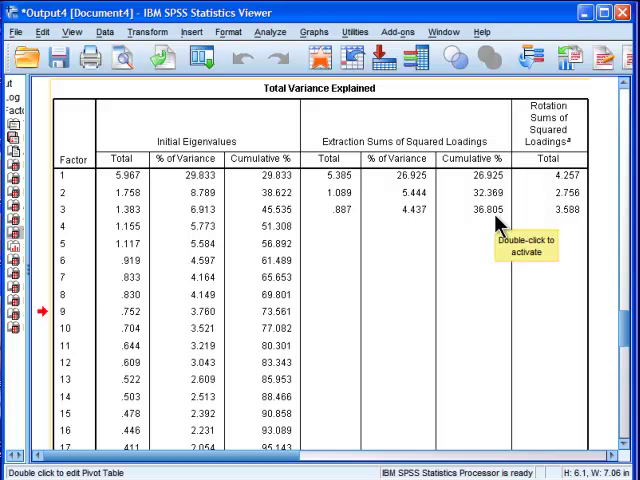
{"action": "mouse_move", "coordinate": [598, 210]}
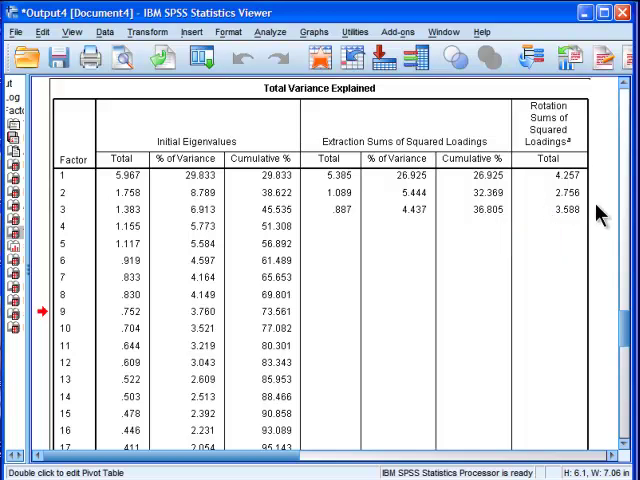
{"action": "mouse_move", "coordinate": [590, 200]}
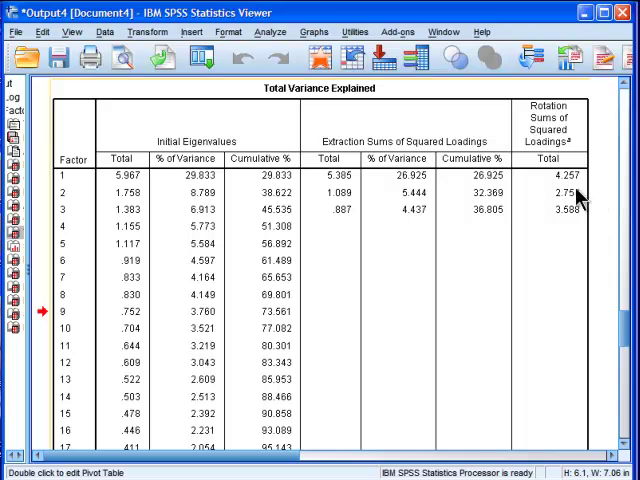
{"action": "mouse_move", "coordinate": [573, 185]}
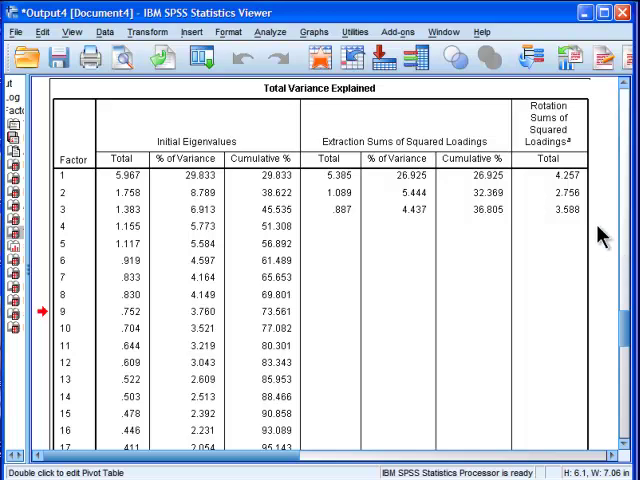
{"action": "mouse_move", "coordinate": [572, 183]}
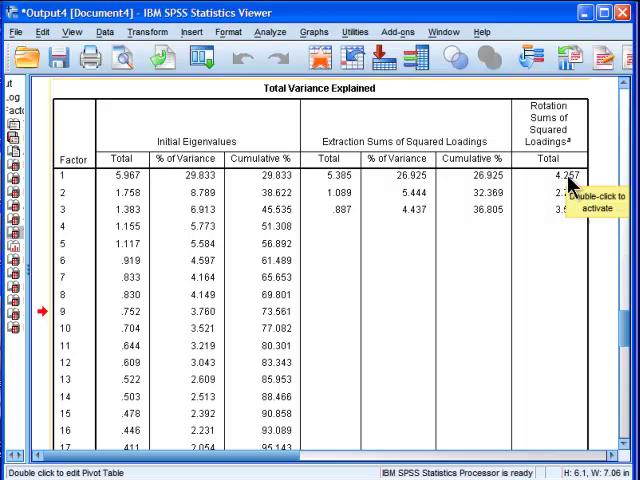
{"action": "mouse_move", "coordinate": [575, 215]}
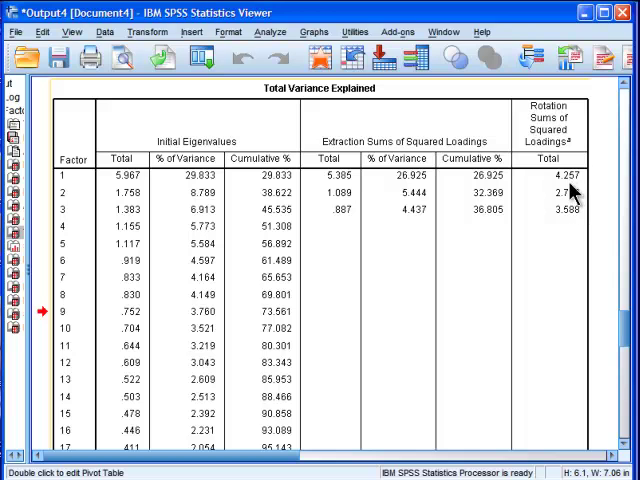
{"action": "mouse_move", "coordinate": [490, 190]}
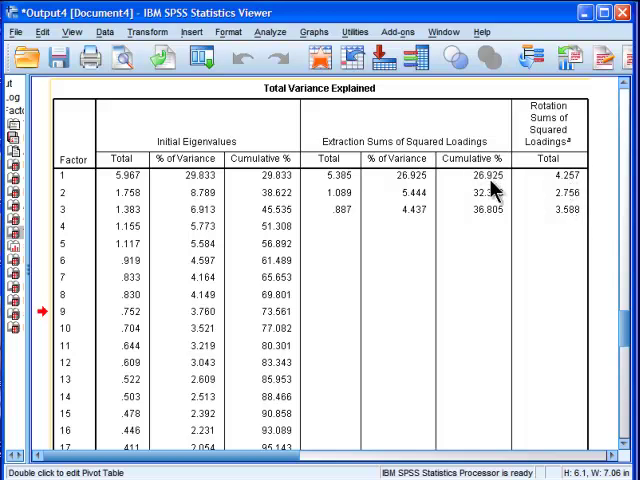
{"action": "mouse_move", "coordinate": [490, 220]}
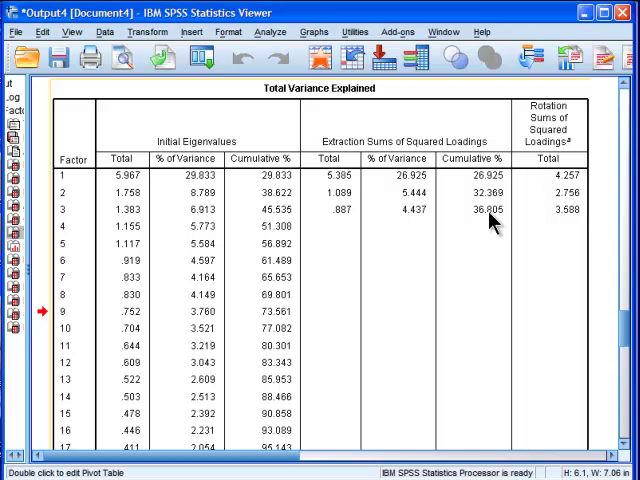
{"action": "mouse_move", "coordinate": [500, 195]}
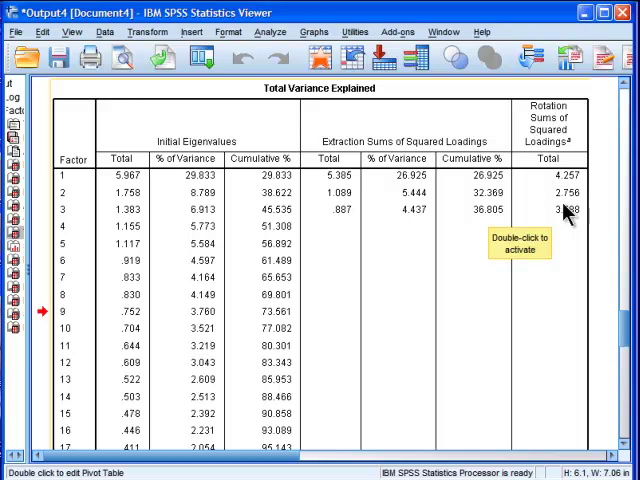
{"action": "mouse_move", "coordinate": [575, 210]}
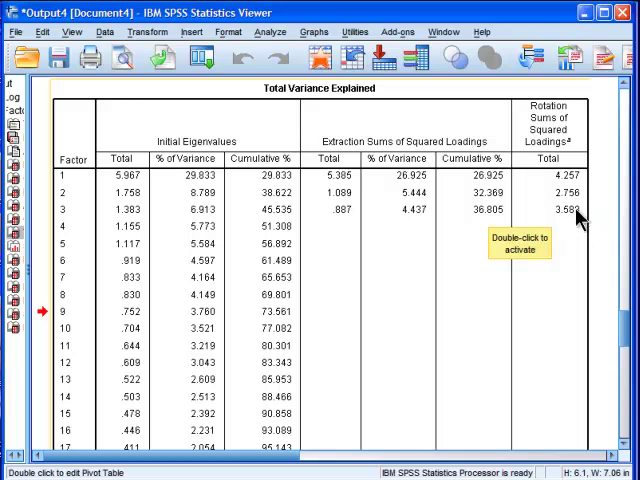
{"action": "mouse_move", "coordinate": [493, 197]}
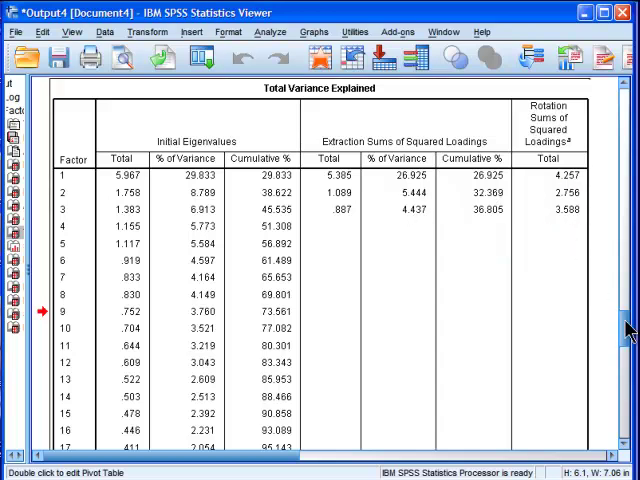
{"action": "scroll", "scroll_direction": "down", "scroll_amount": 3}
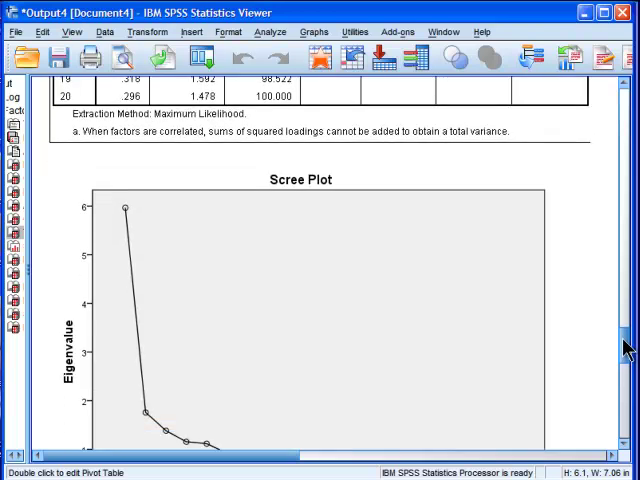
{"action": "scroll", "scroll_direction": "down", "scroll_amount": 3}
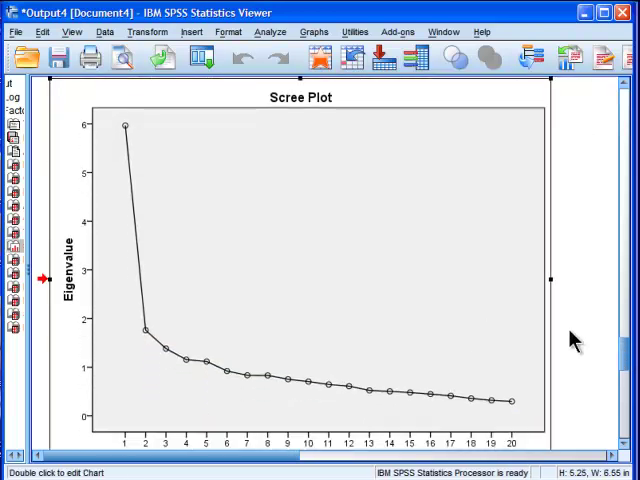
{"action": "mouse_move", "coordinate": [510, 312]}
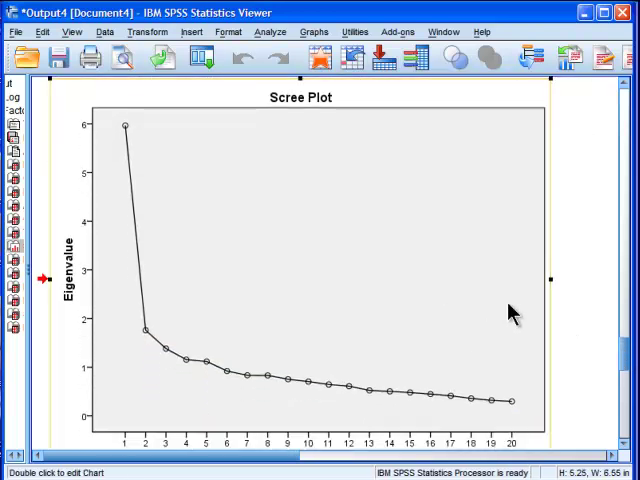
{"action": "scroll", "scroll_direction": "down", "scroll_amount": 3}
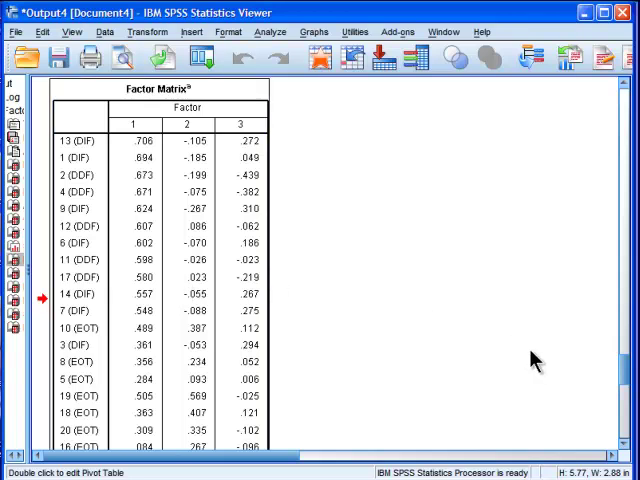
{"action": "mouse_move", "coordinate": [556, 368]}
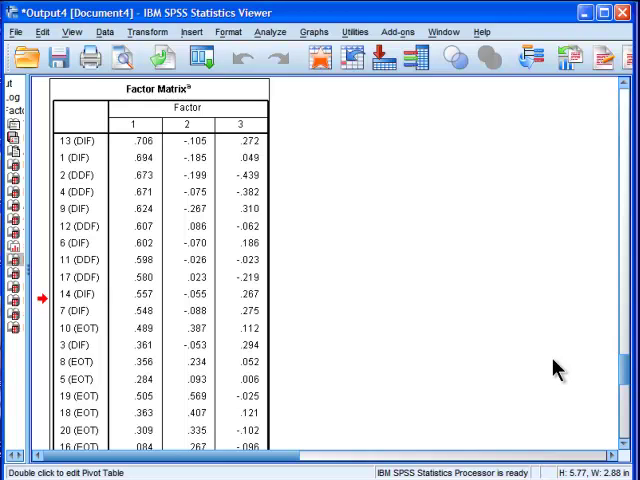
{"action": "mouse_move", "coordinate": [355, 372]}
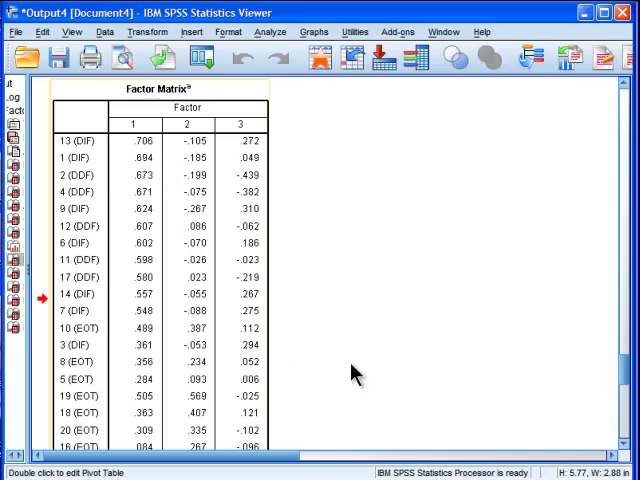
{"action": "scroll", "scroll_direction": "down", "scroll_amount": 3}
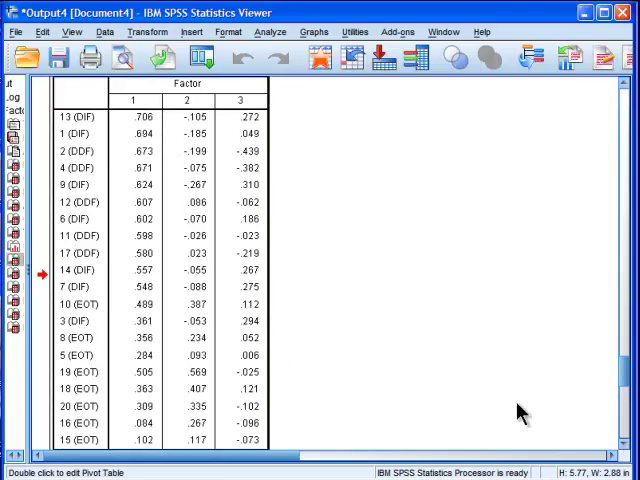
{"action": "mouse_move", "coordinate": [133, 438]}
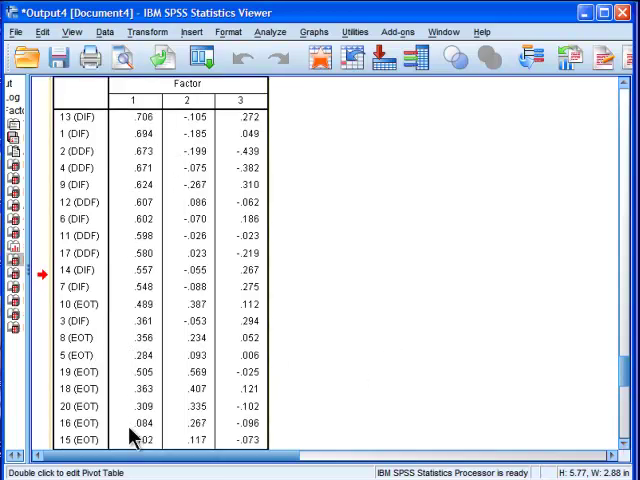
{"action": "mouse_move", "coordinate": [140, 448]}
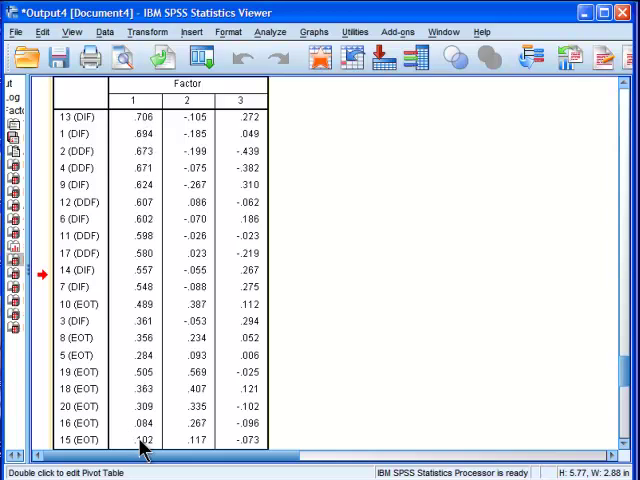
{"action": "scroll", "scroll_direction": "down", "scroll_amount": 3}
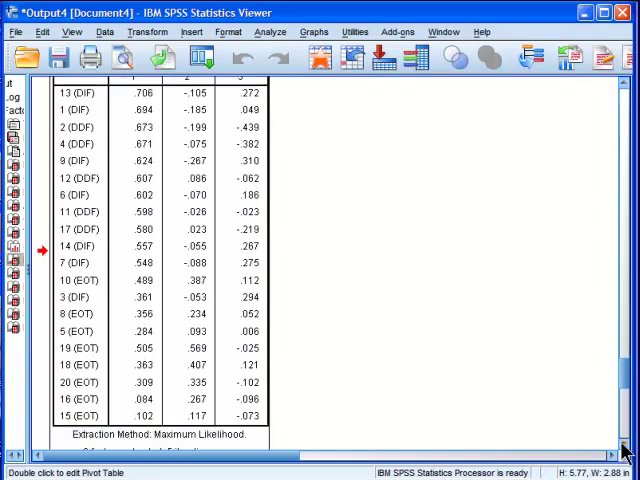
{"action": "scroll", "scroll_direction": "down", "scroll_amount": 3}
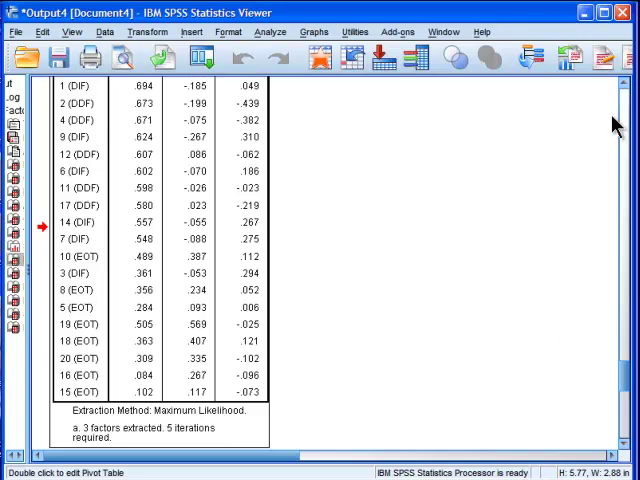
{"action": "mouse_move", "coordinate": [600, 110]}
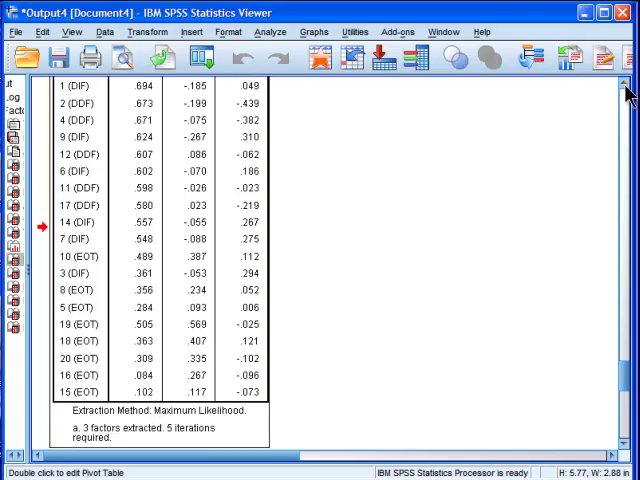
{"action": "scroll", "scroll_direction": "up", "scroll_amount": 3}
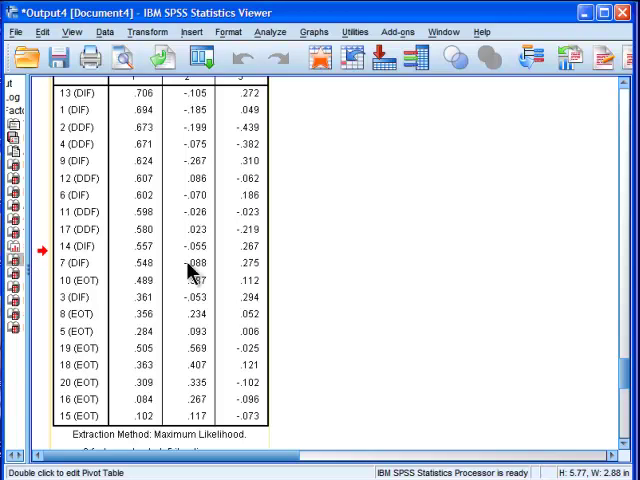
{"action": "mouse_move", "coordinate": [196, 370]}
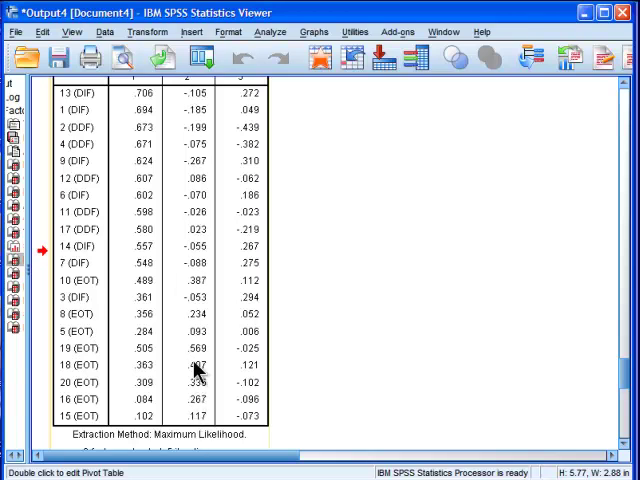
{"action": "mouse_move", "coordinate": [197, 350]}
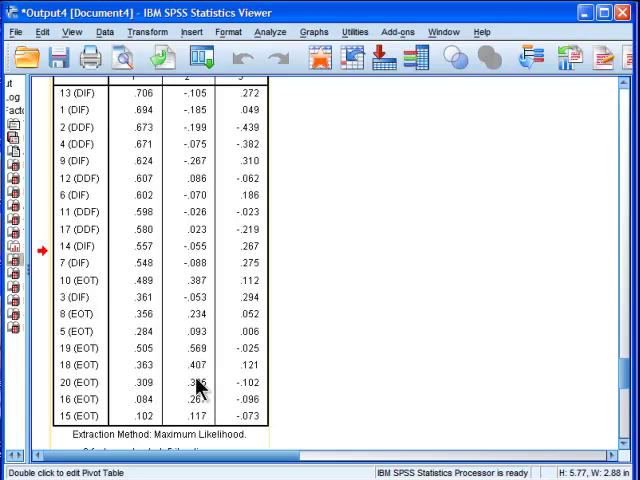
{"action": "mouse_move", "coordinate": [351, 336]}
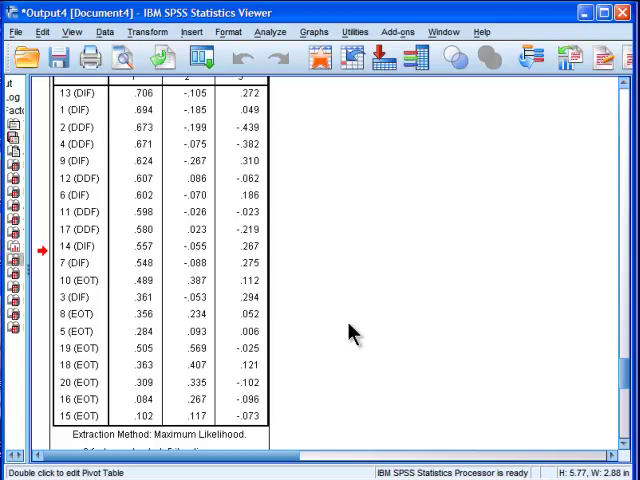
{"action": "mouse_move", "coordinate": [290, 207]}
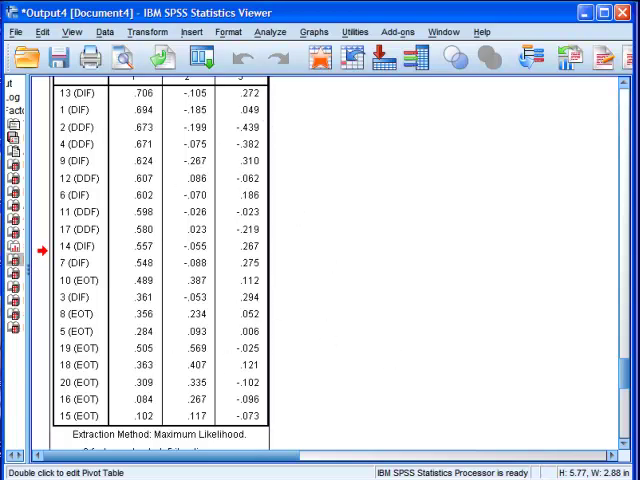
{"action": "scroll", "scroll_direction": "down", "scroll_amount": 3}
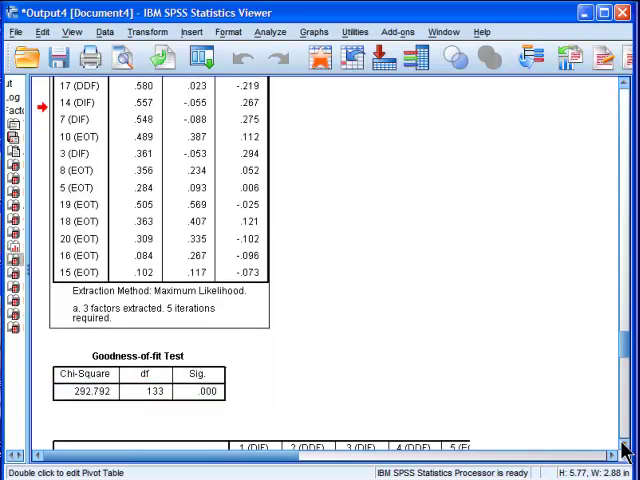
{"action": "scroll", "scroll_direction": "down", "scroll_amount": 3}
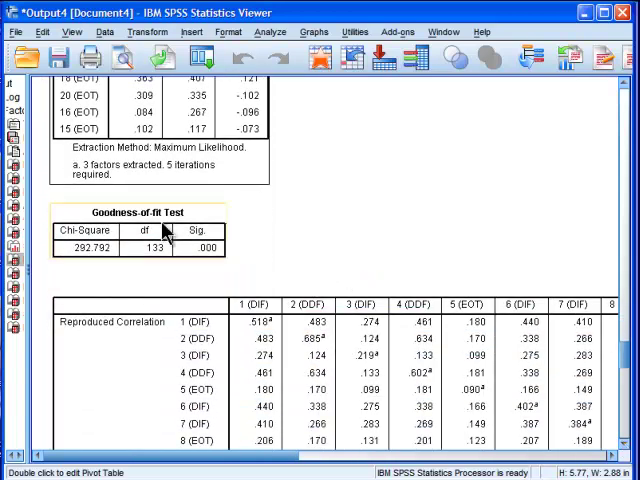